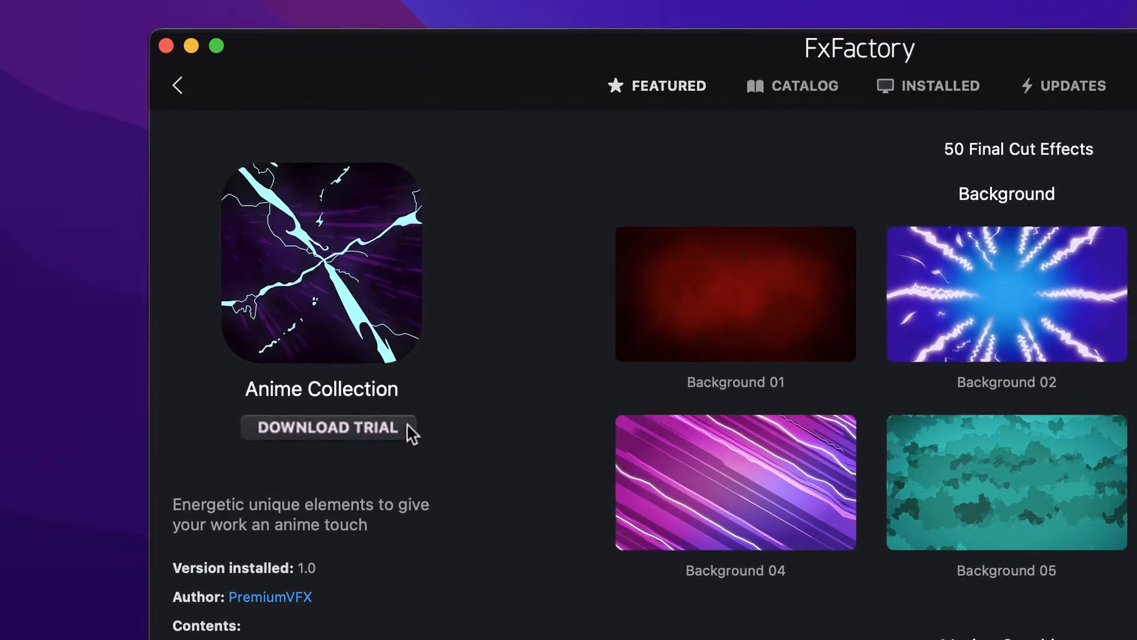
# Start the Anime Collection trial download from its FxFactory page
pyautogui.click(328, 427)
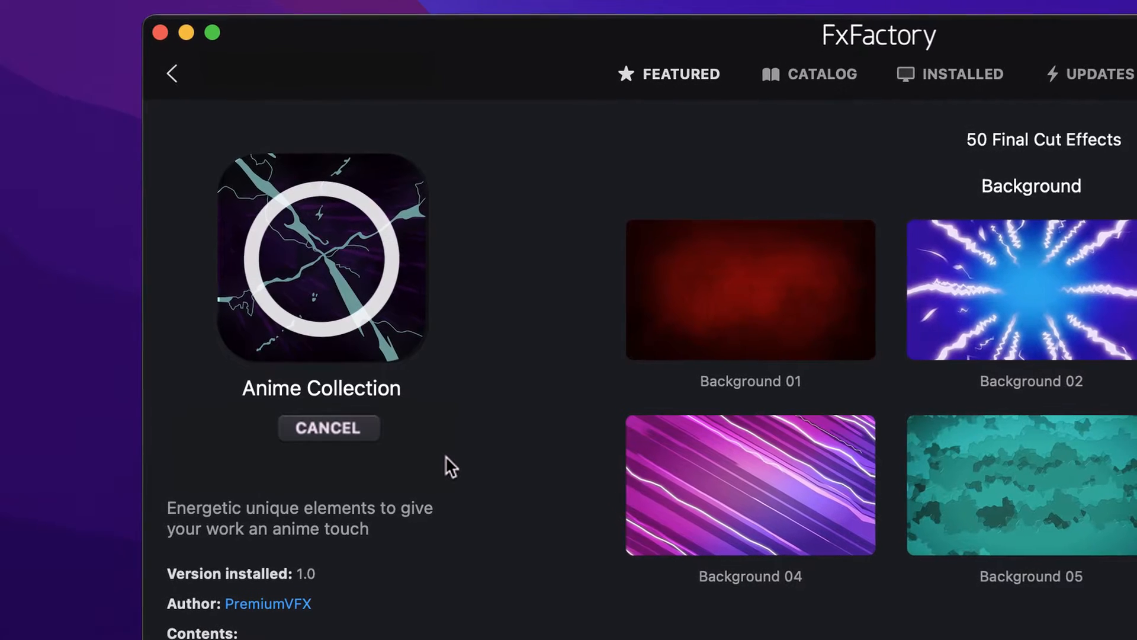
pyautogui.click(328, 427)
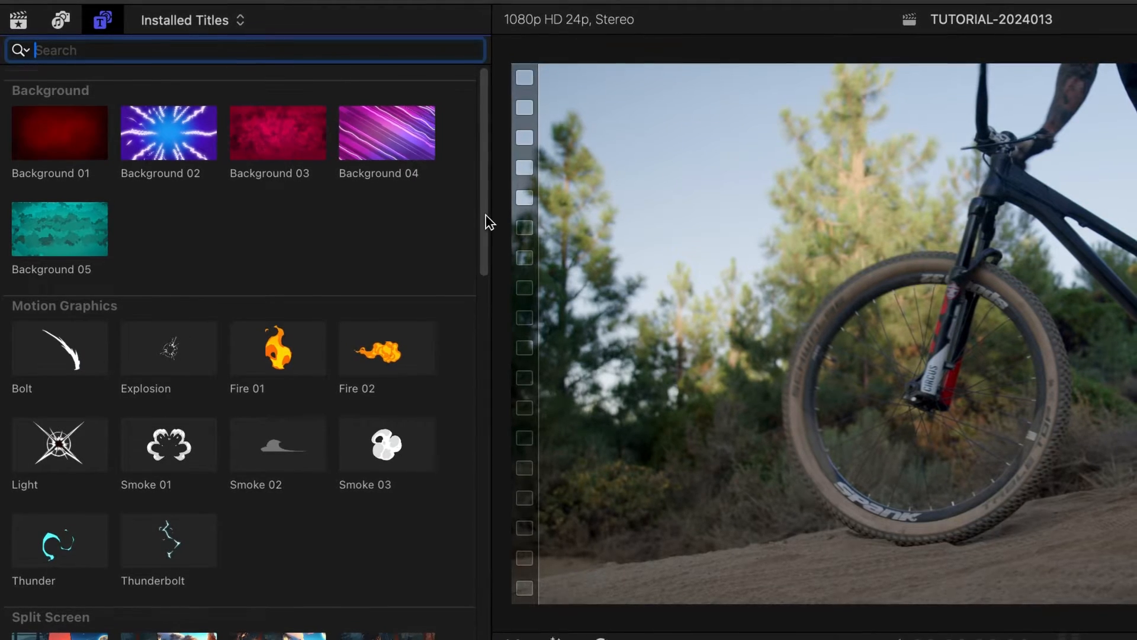
# Scroll the Installed Titles list down to the Anime Collection items
pyautogui.scroll(-3)
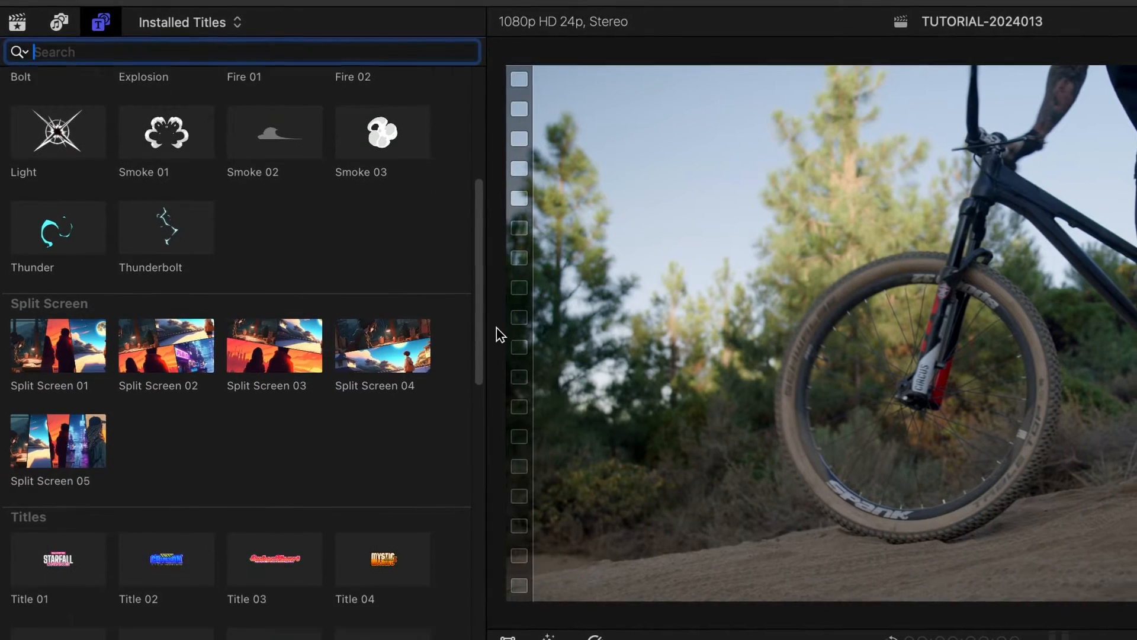
pyautogui.scroll(-3)
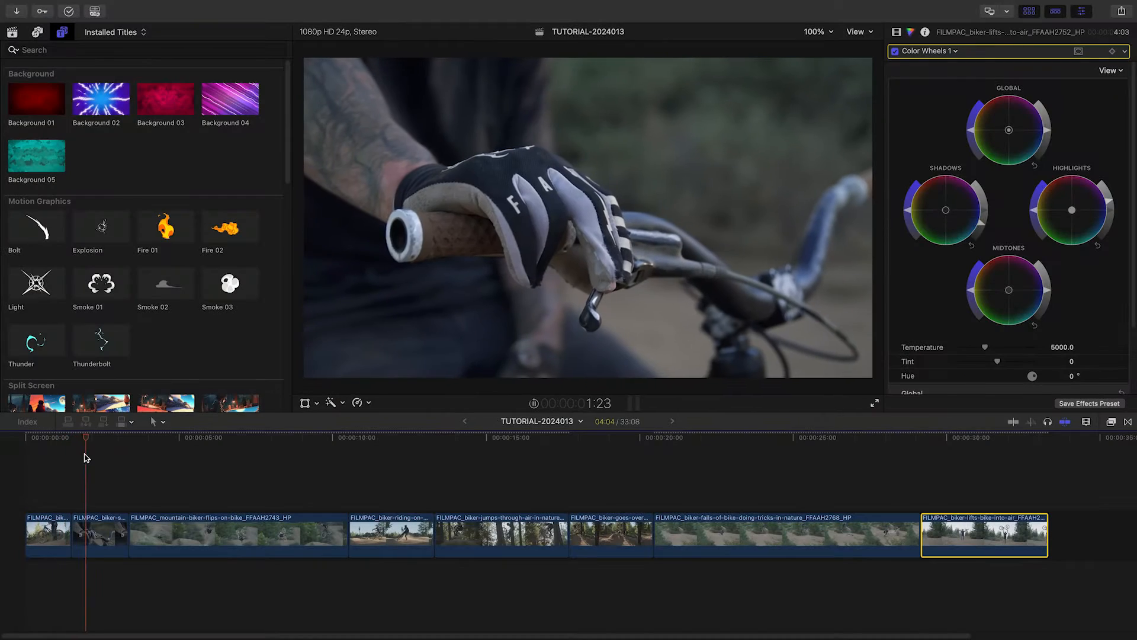
# Place the playhead near the timeline start before adding Background 04 and Title 12
pyautogui.click(149, 437)
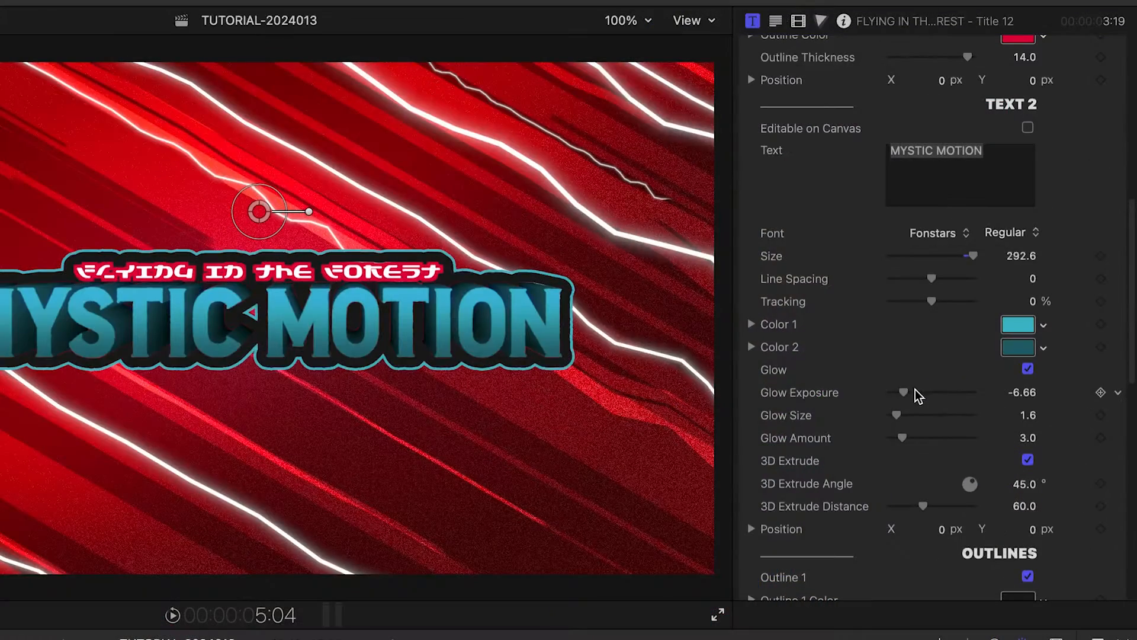
# Try the glow exposure and 3D extrude distance, then set Outline 1 thickness to 43
pyautogui.moveTo(901, 392); pyautogui.dragTo(904, 392)
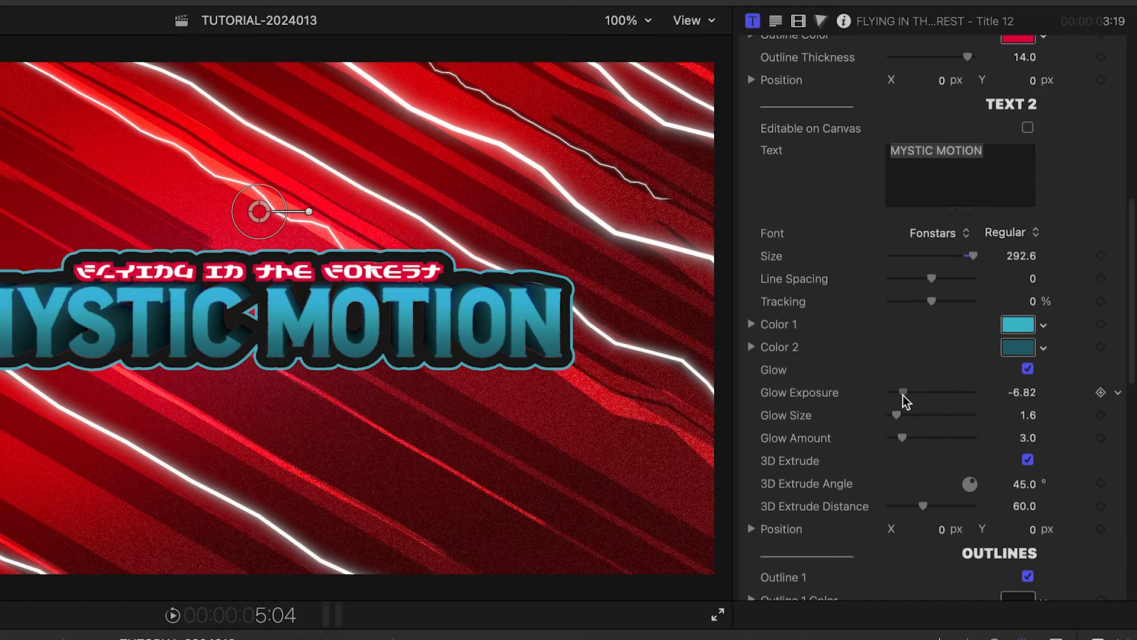
pyautogui.moveTo(922, 506); pyautogui.dragTo(929, 506)
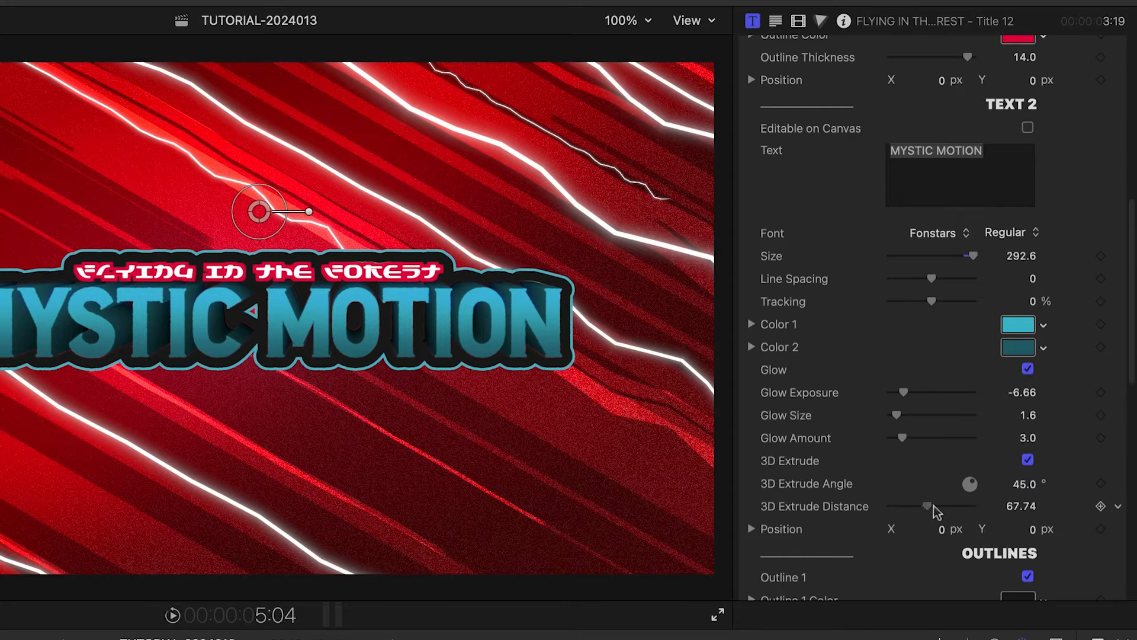
pyautogui.moveTo(926, 506); pyautogui.dragTo(905, 506)
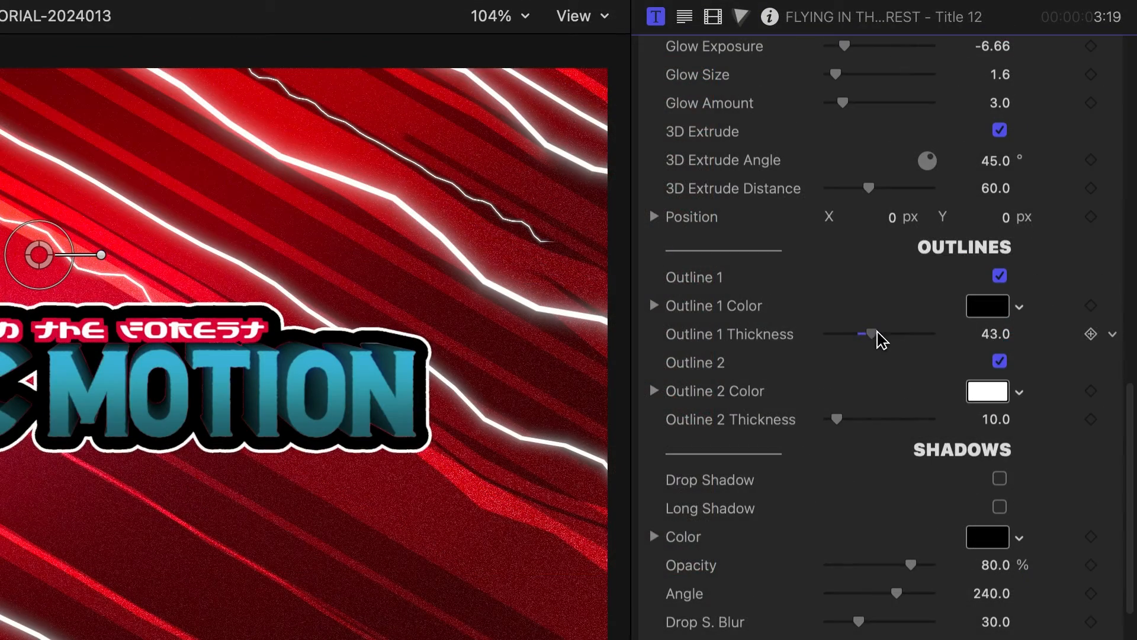
pyautogui.click(986, 306)
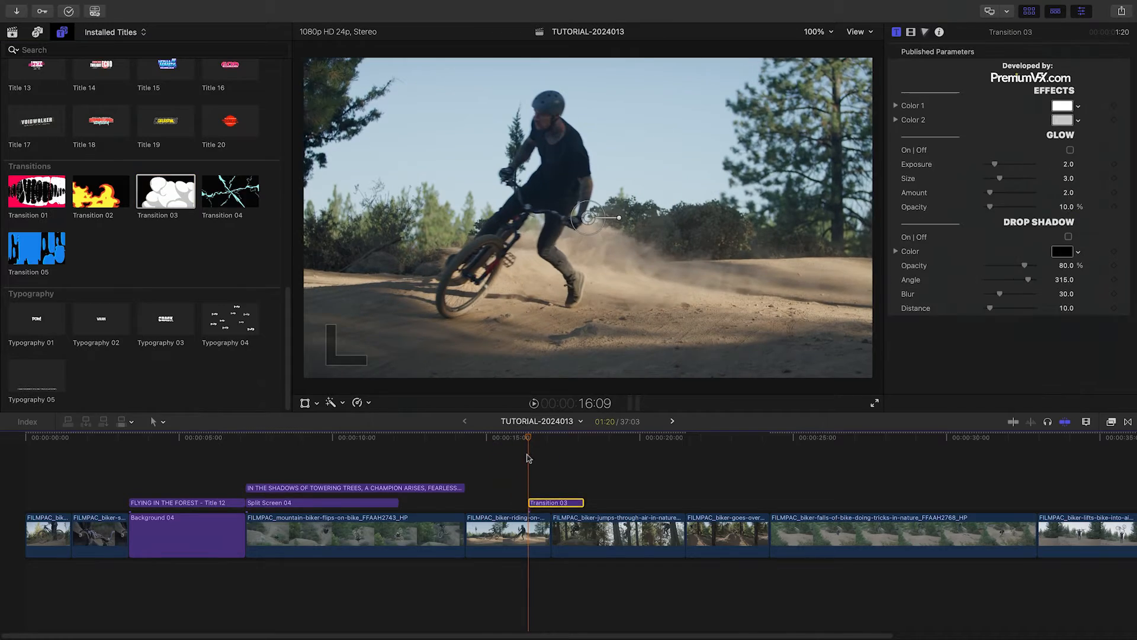
# Move the playhead onto Transition 03 just after the 15-second mark
pyautogui.click(1067, 106)
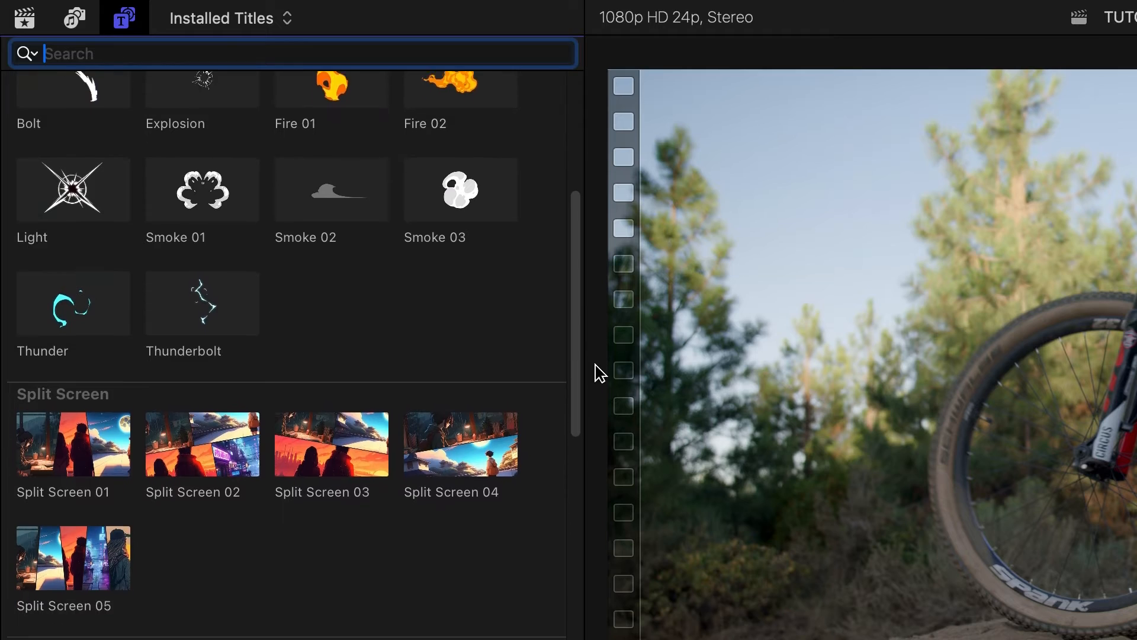
pyautogui.scroll(-3)
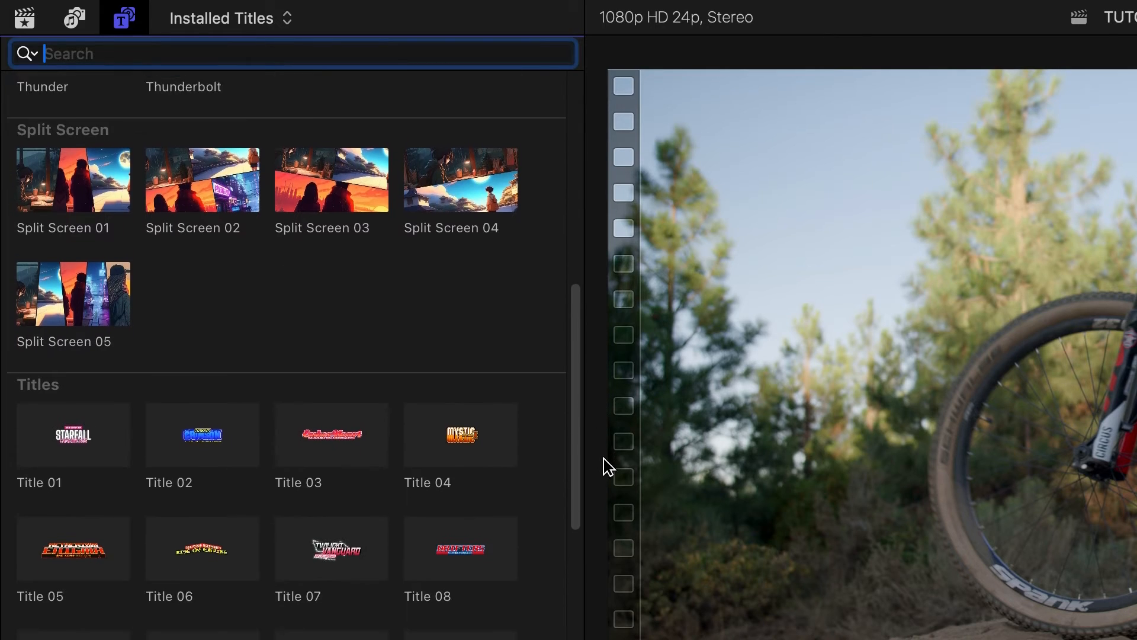